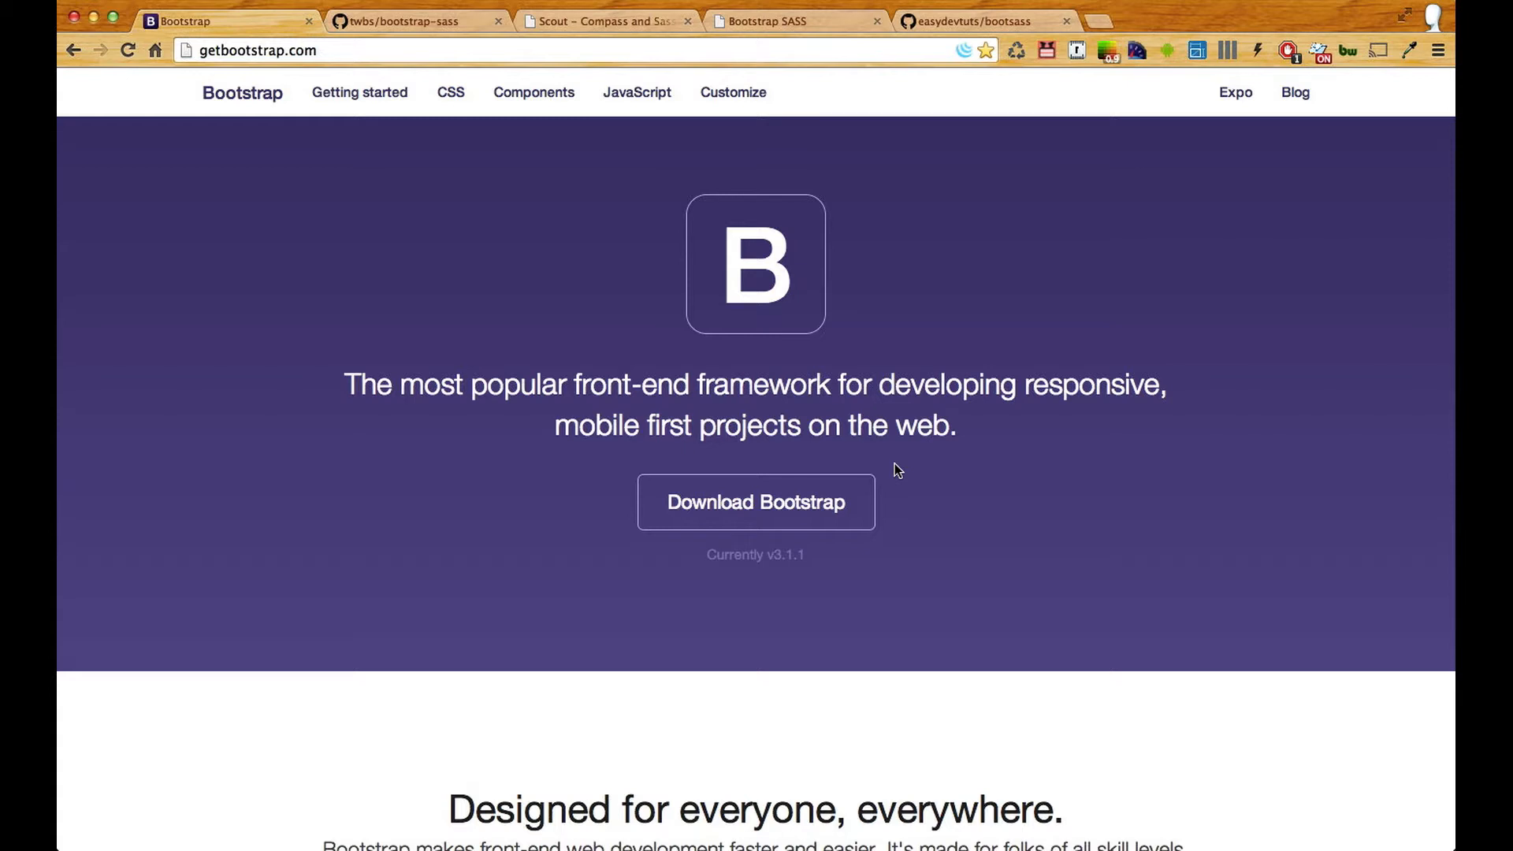
mouse_move(857, 522)
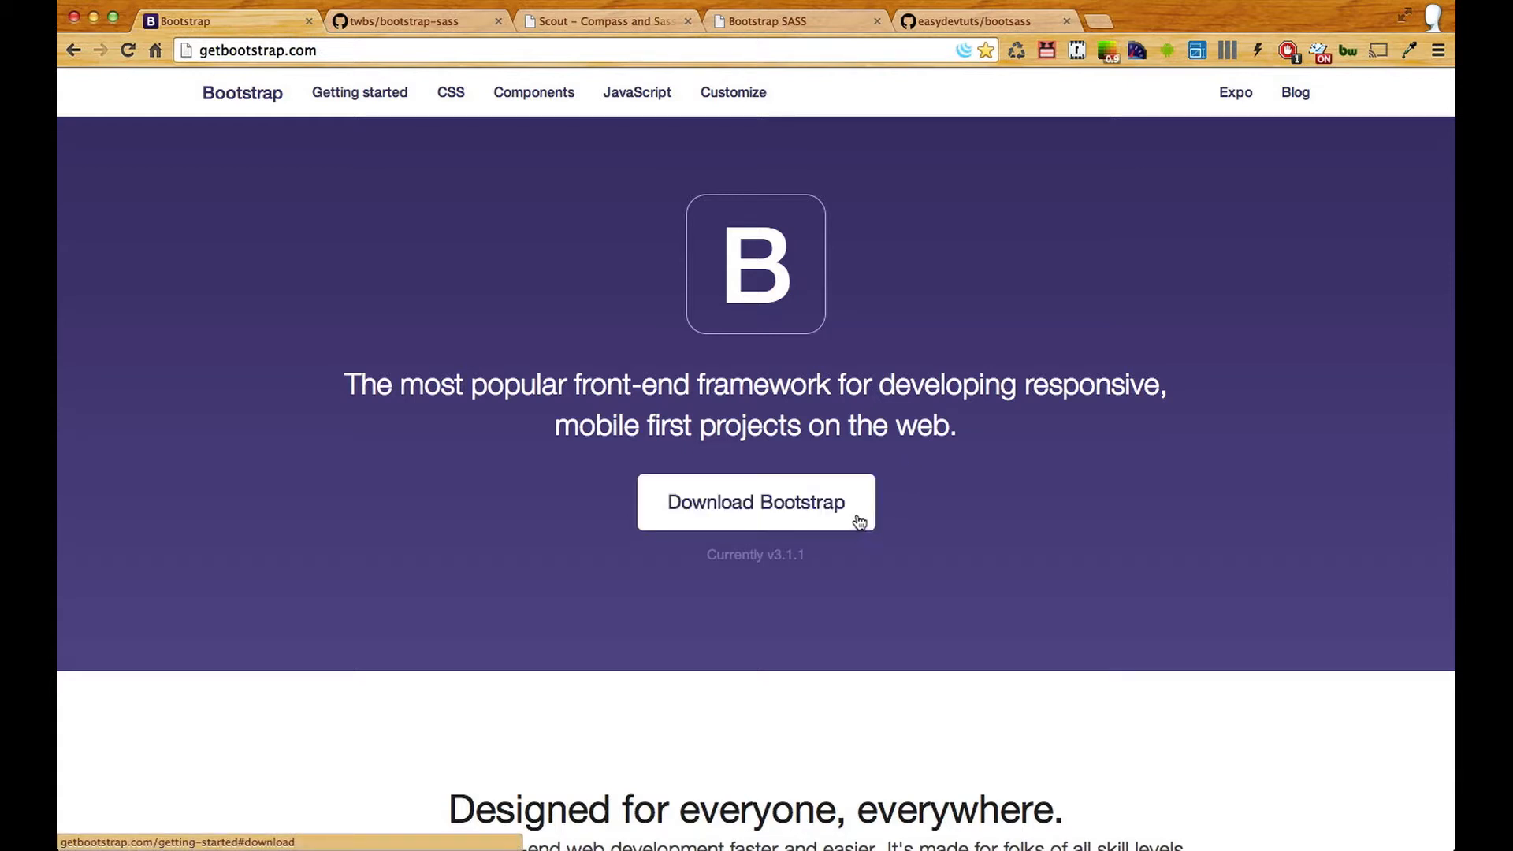
mouse_move(887, 608)
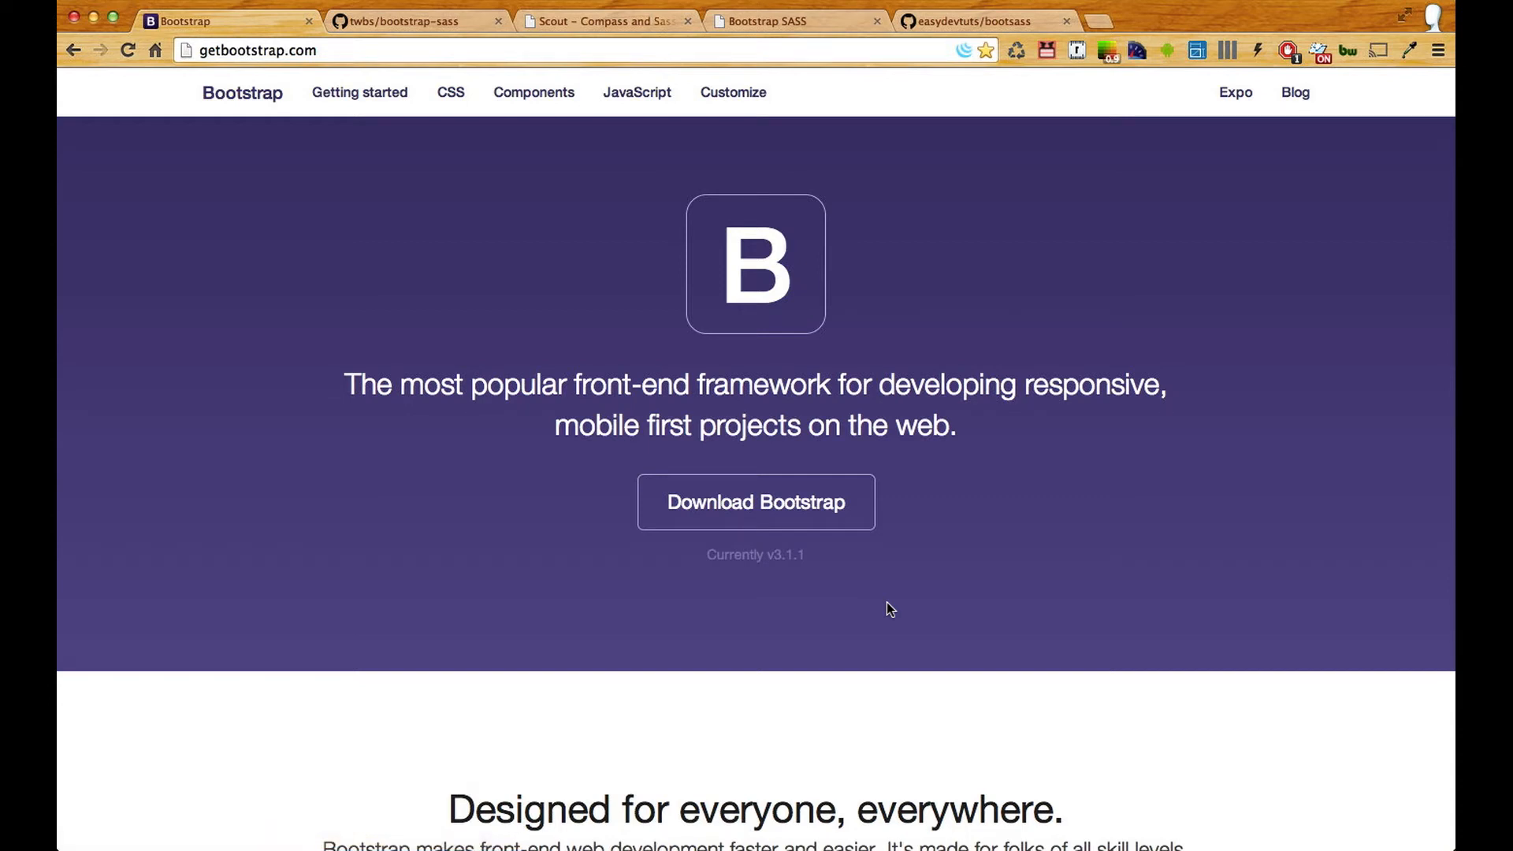
Scroll the getbootstrap.com homepage down to the Sass and Less Preprocessors feature.
scroll("down", 3)
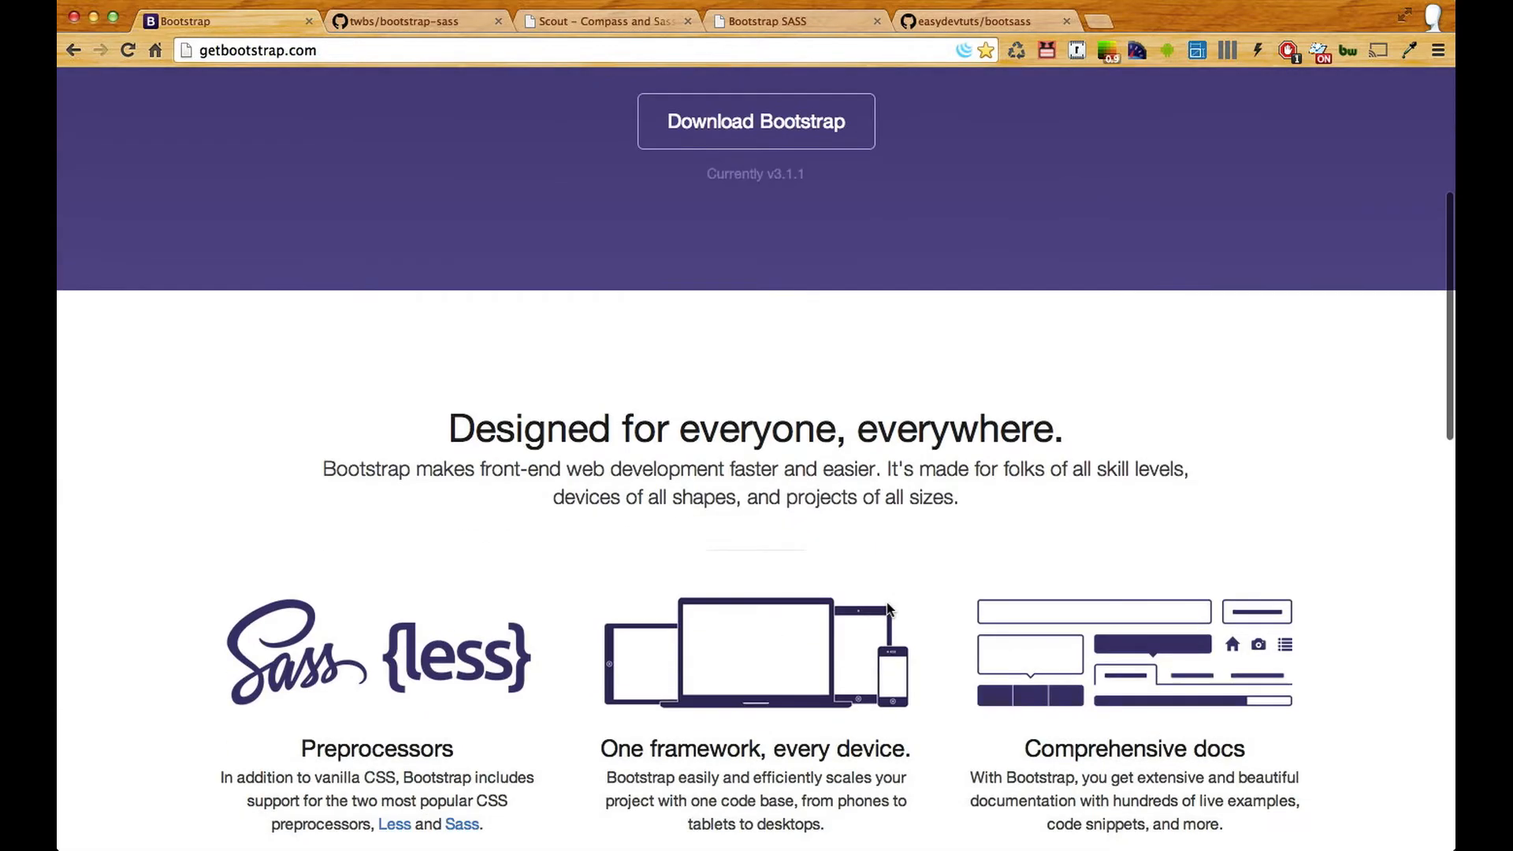
scroll("down", 3)
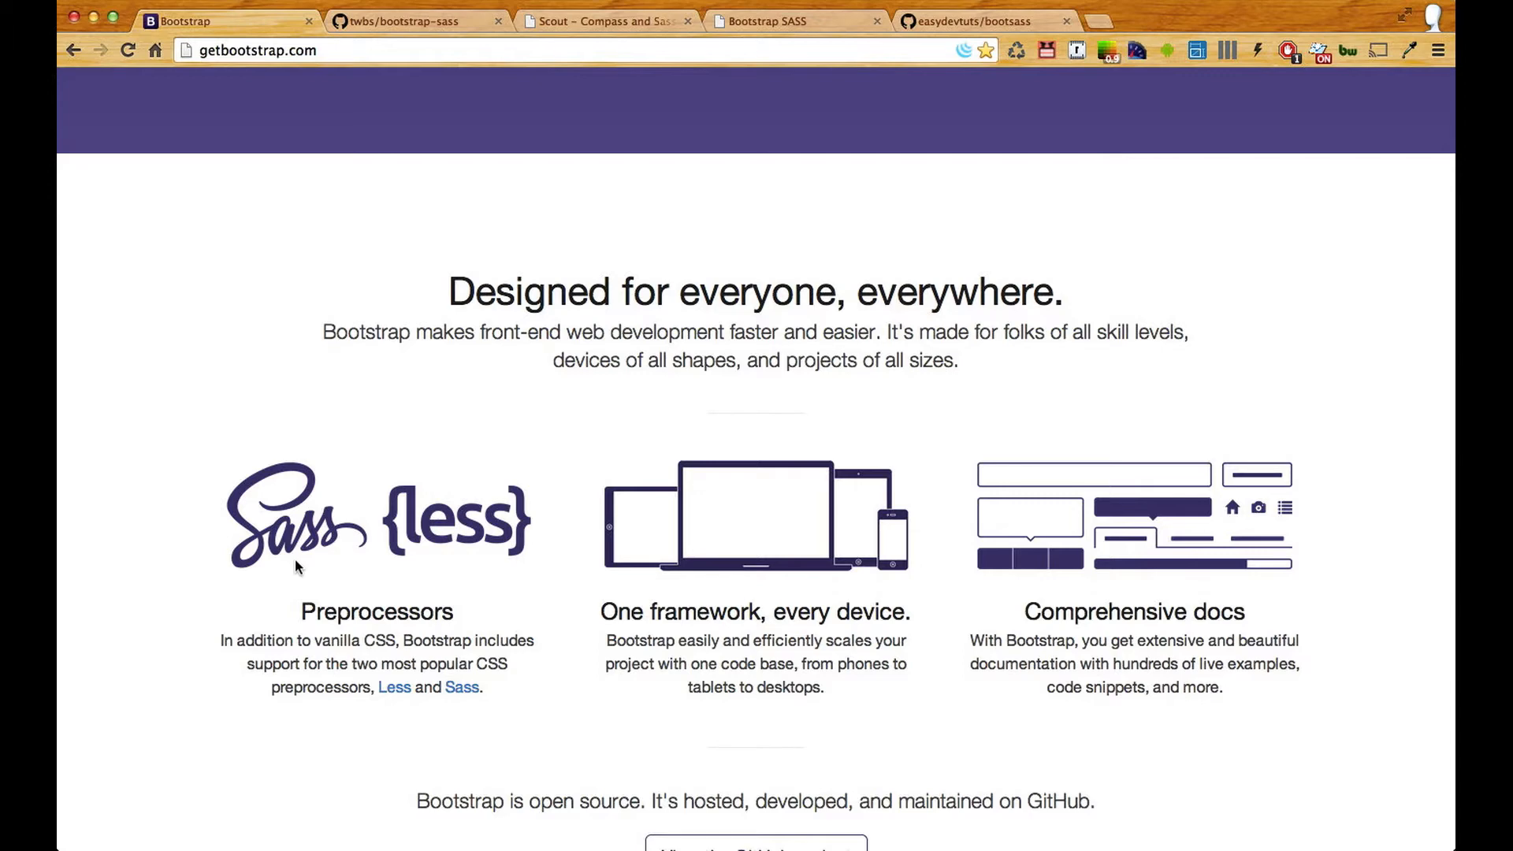
Scroll back up to the hero banner with the Bootstrap 3.1.1 download offer.
scroll("up", 3)
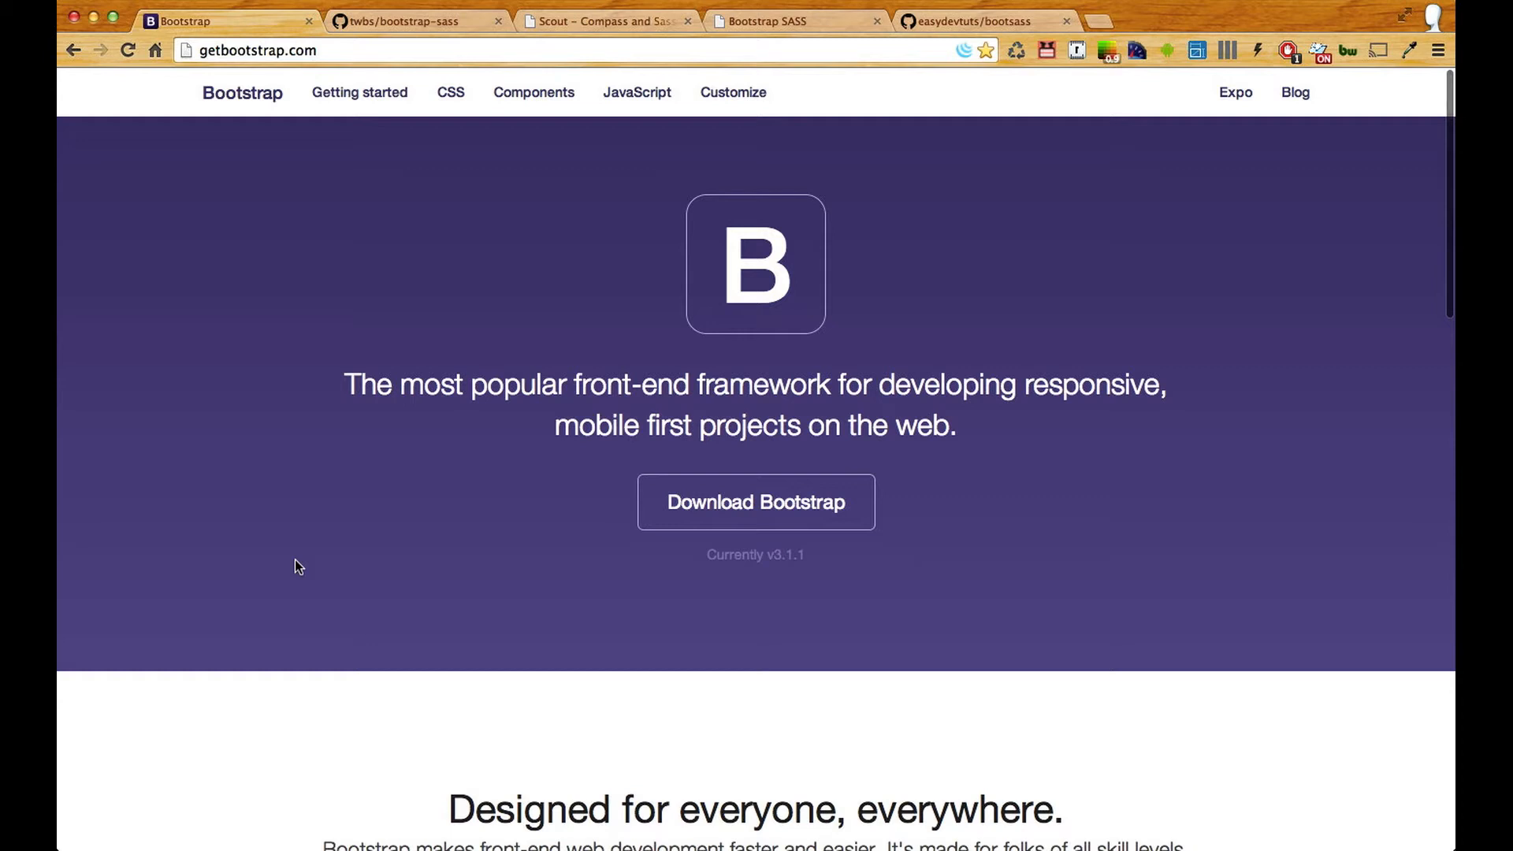
mouse_move(346, 382)
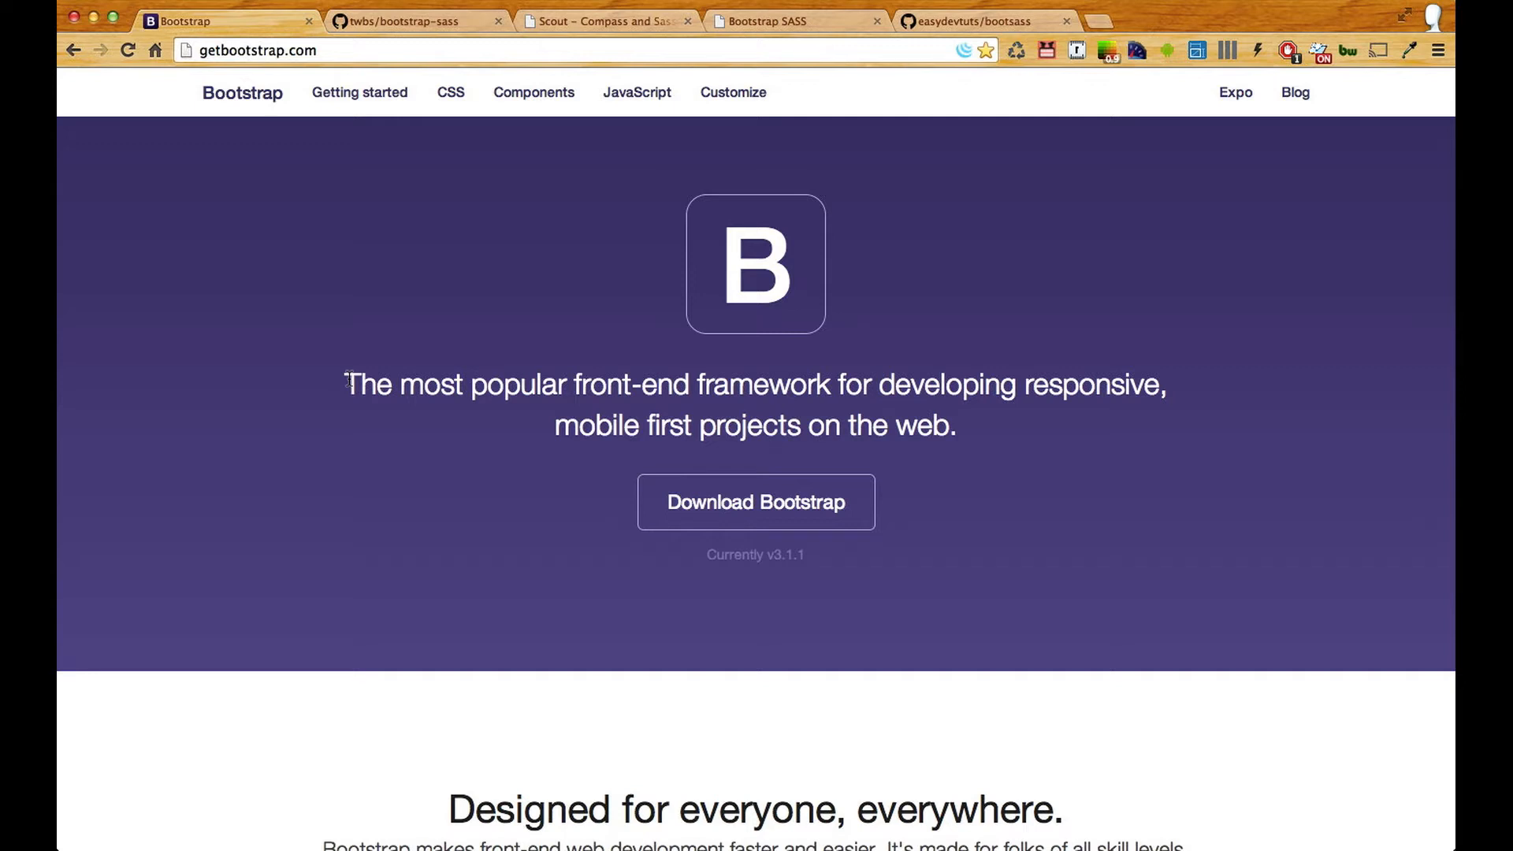
mouse_move(385, 250)
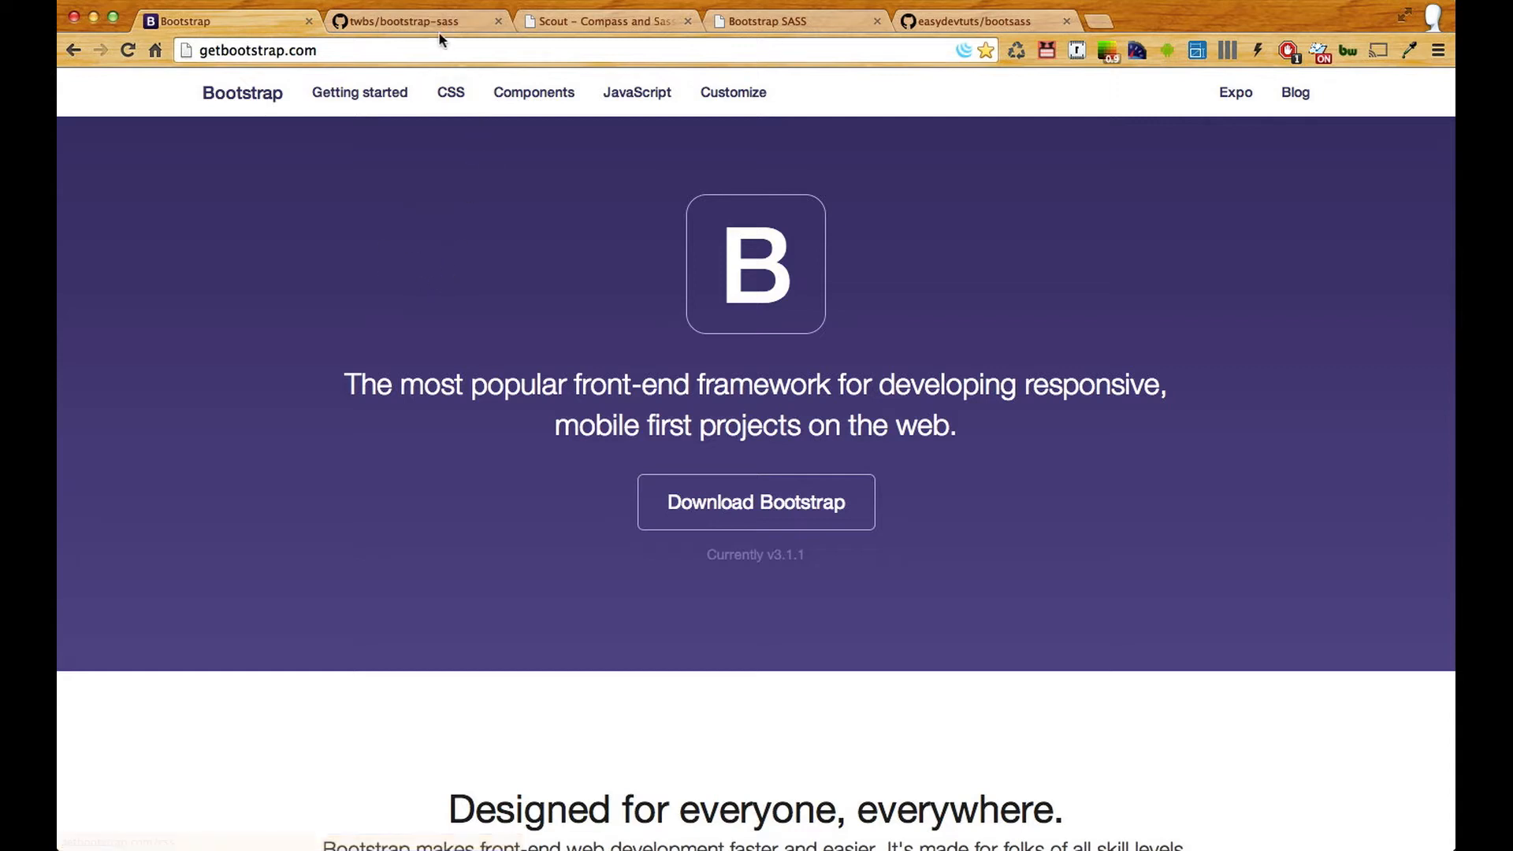
View the twbs/bootstrap-sass GitHub repository, then switch to the Scout app page.
left_click(405, 20)
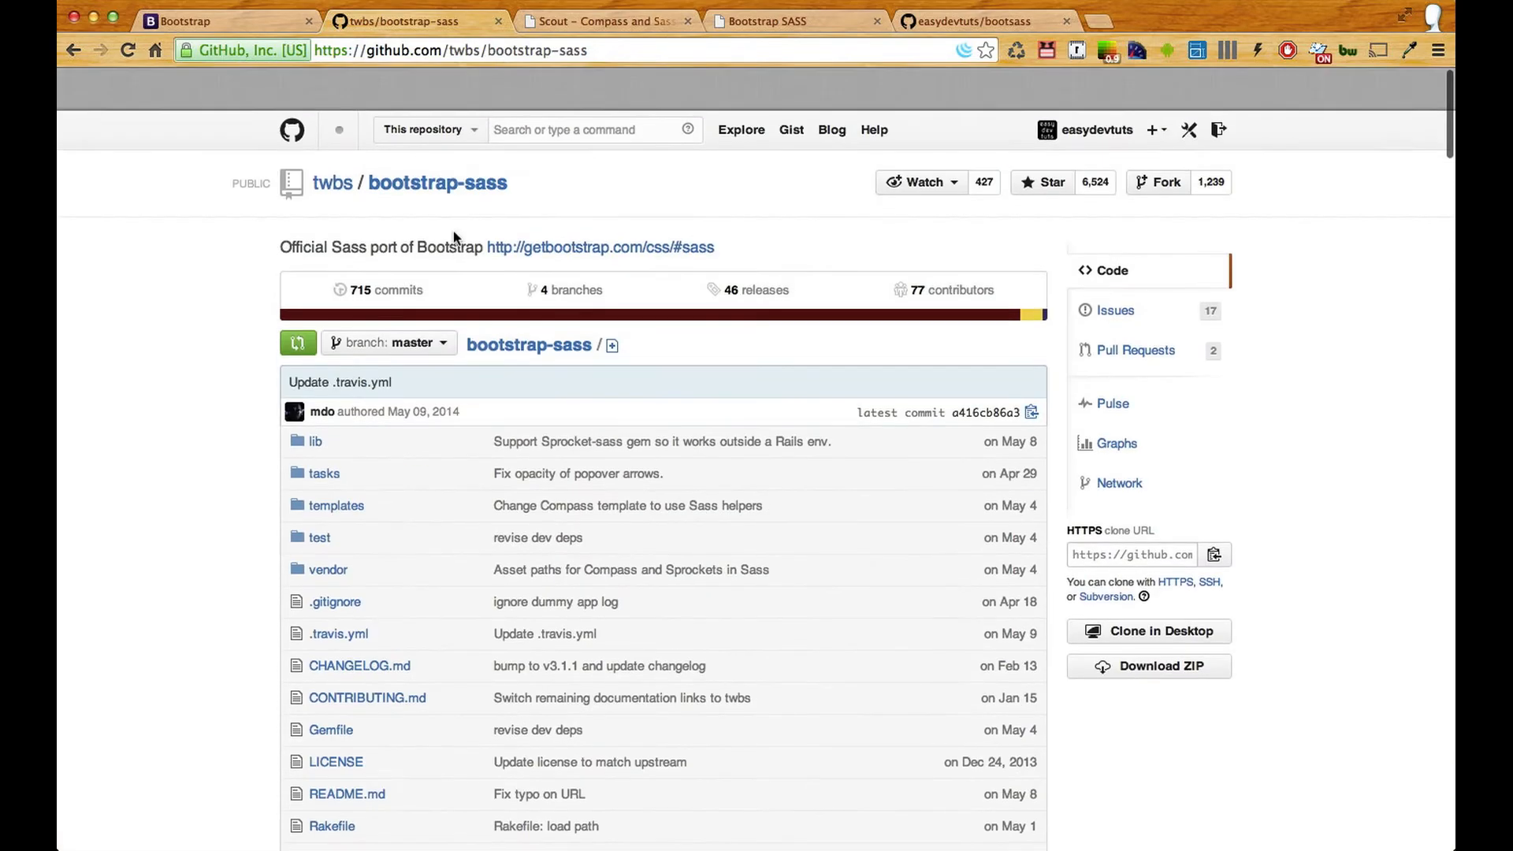
left_click(606, 20)
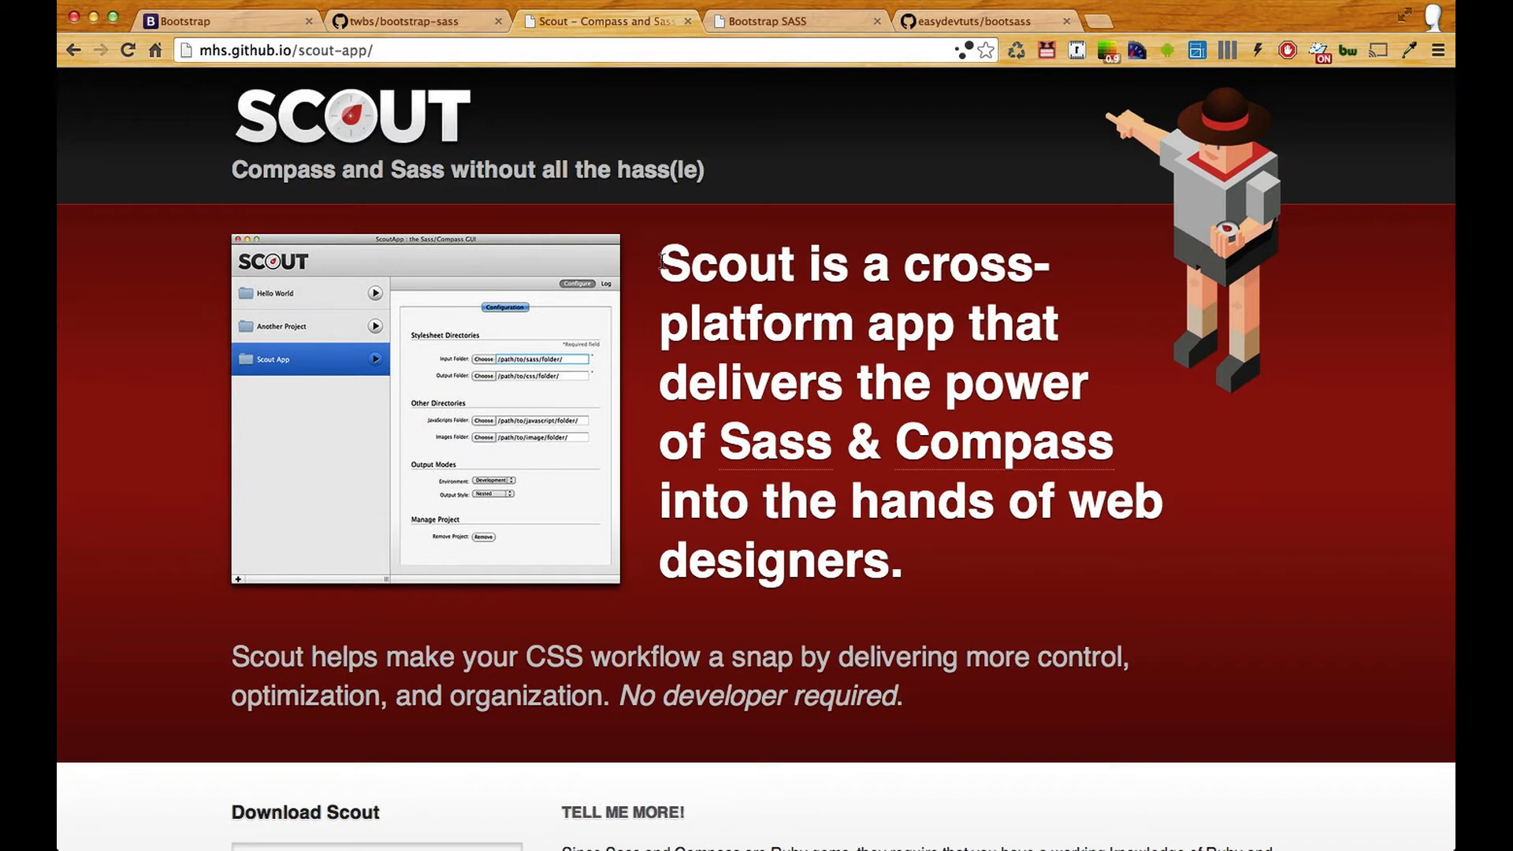
scroll("down", 3)
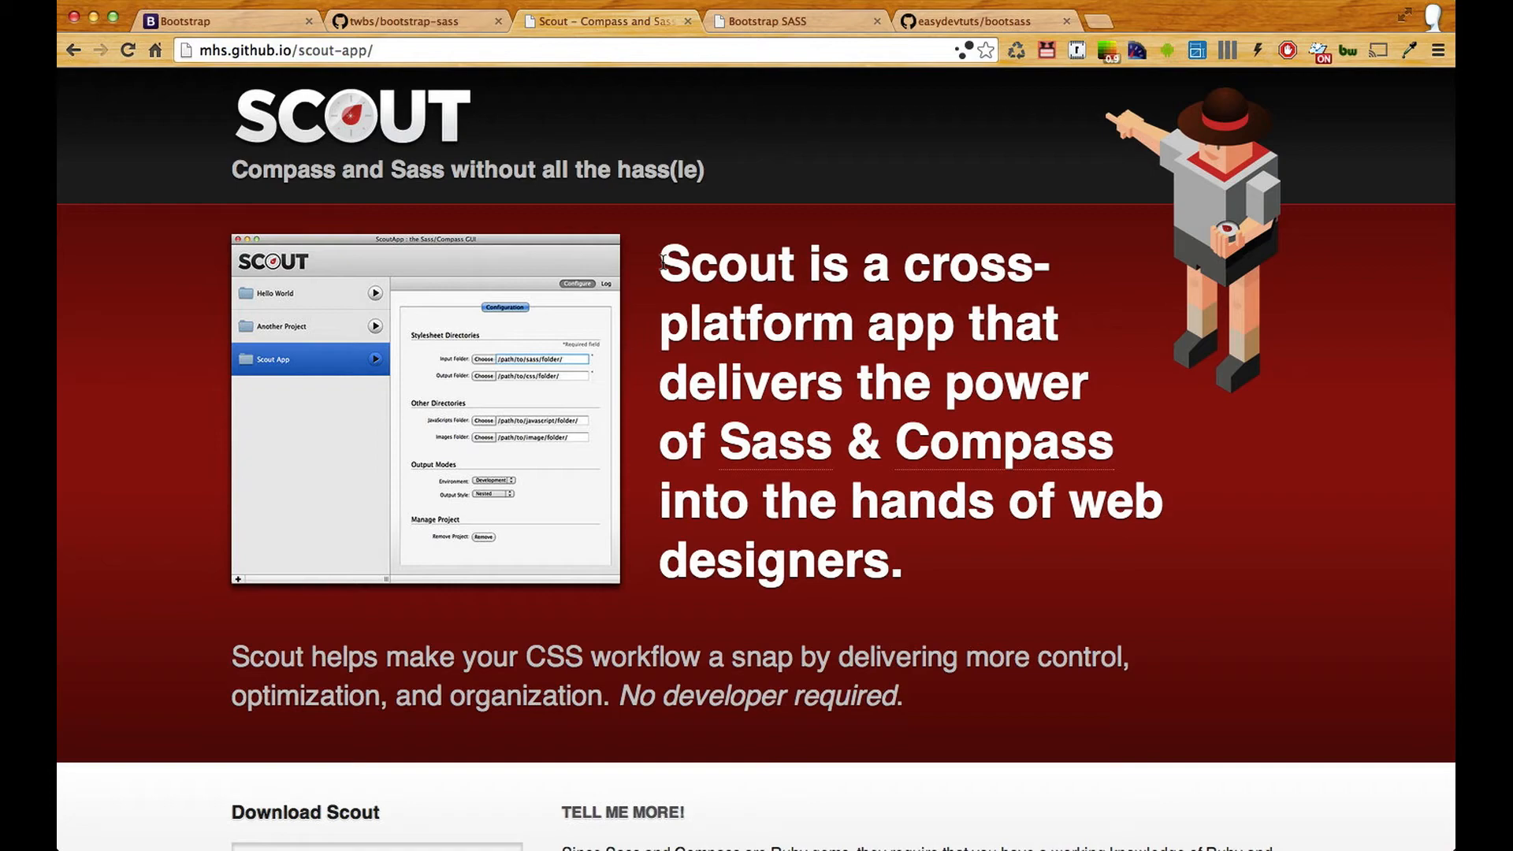
scroll("down", 3)
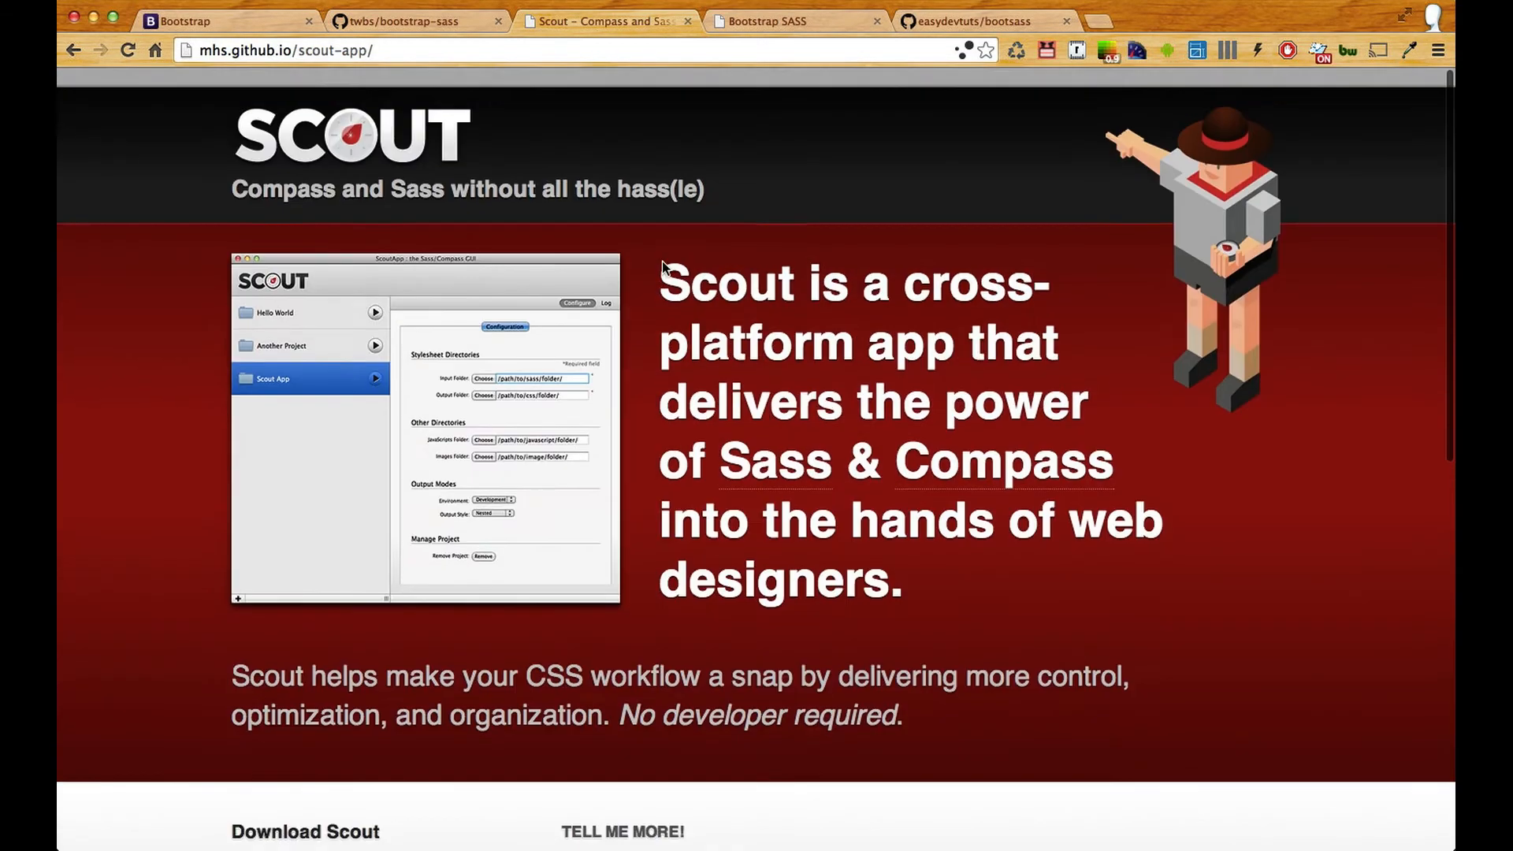
Switch to the local Bootstrap SASS demo page by easydevtuts.
left_click(792, 20)
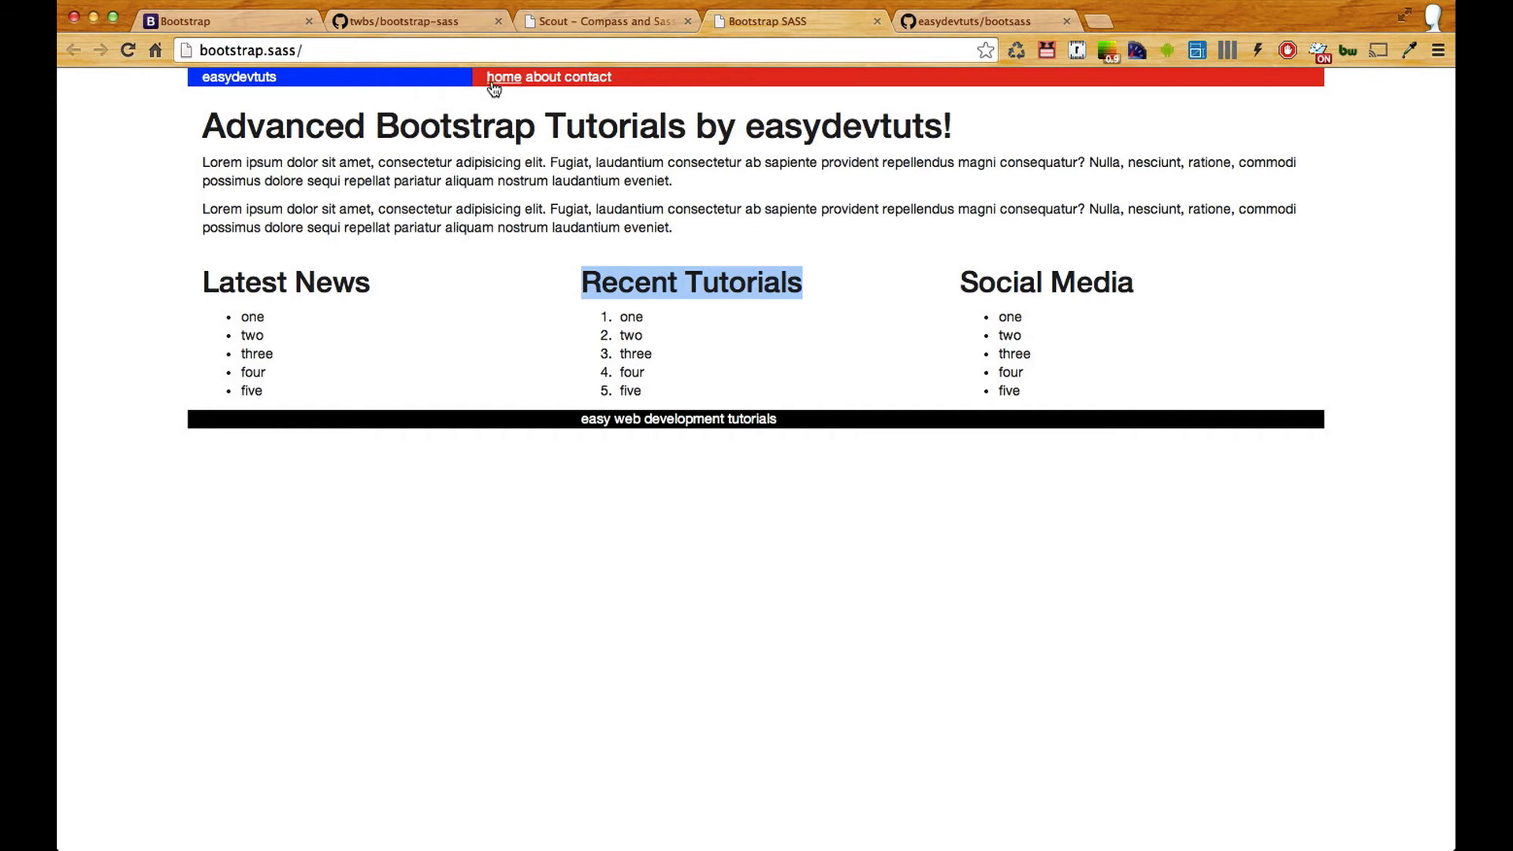
mouse_move(199, 135)
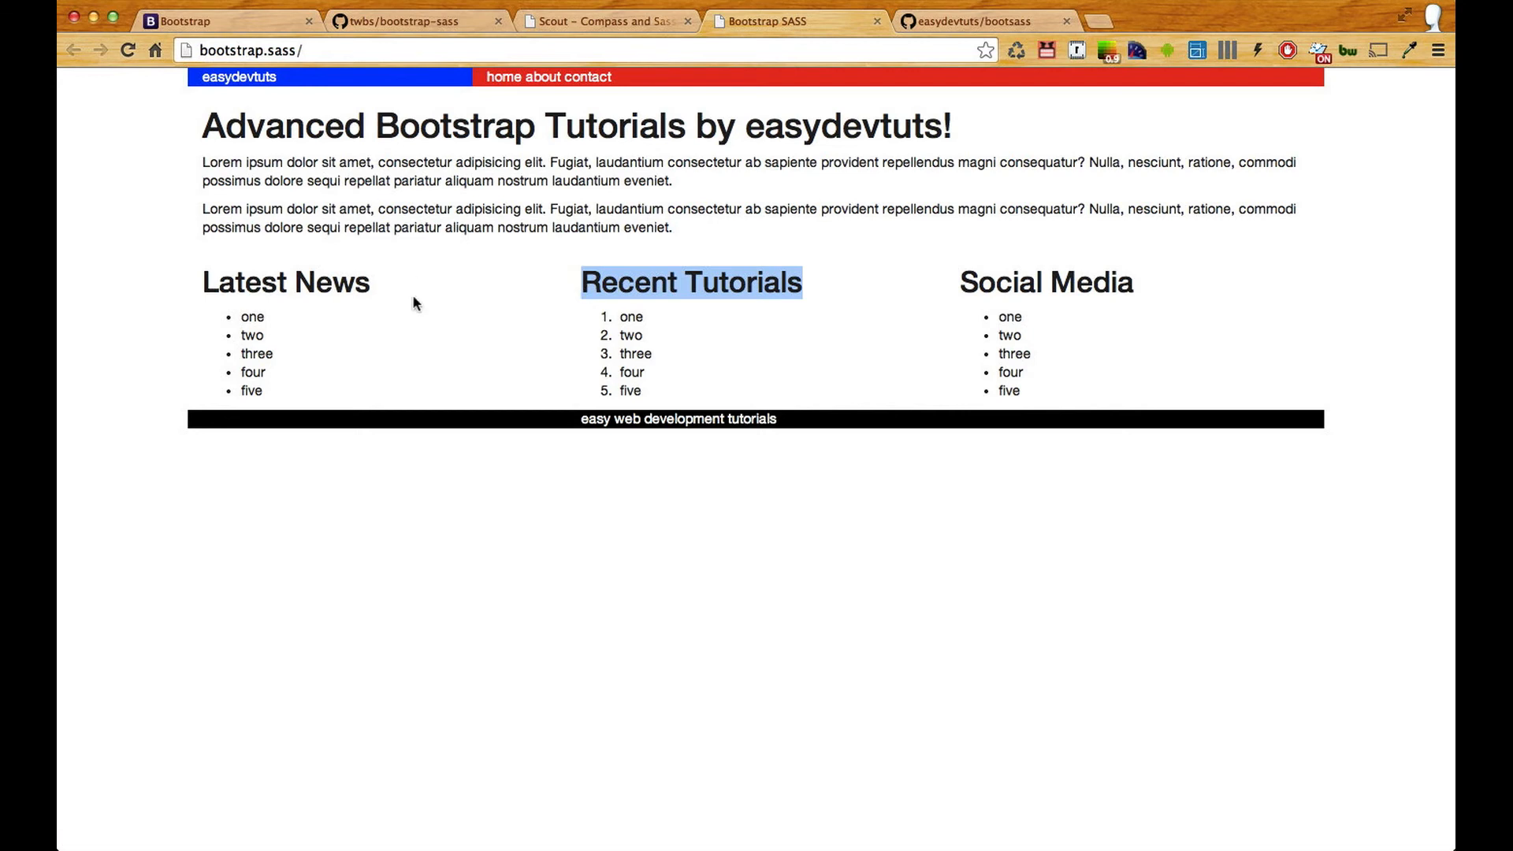
mouse_move(678, 420)
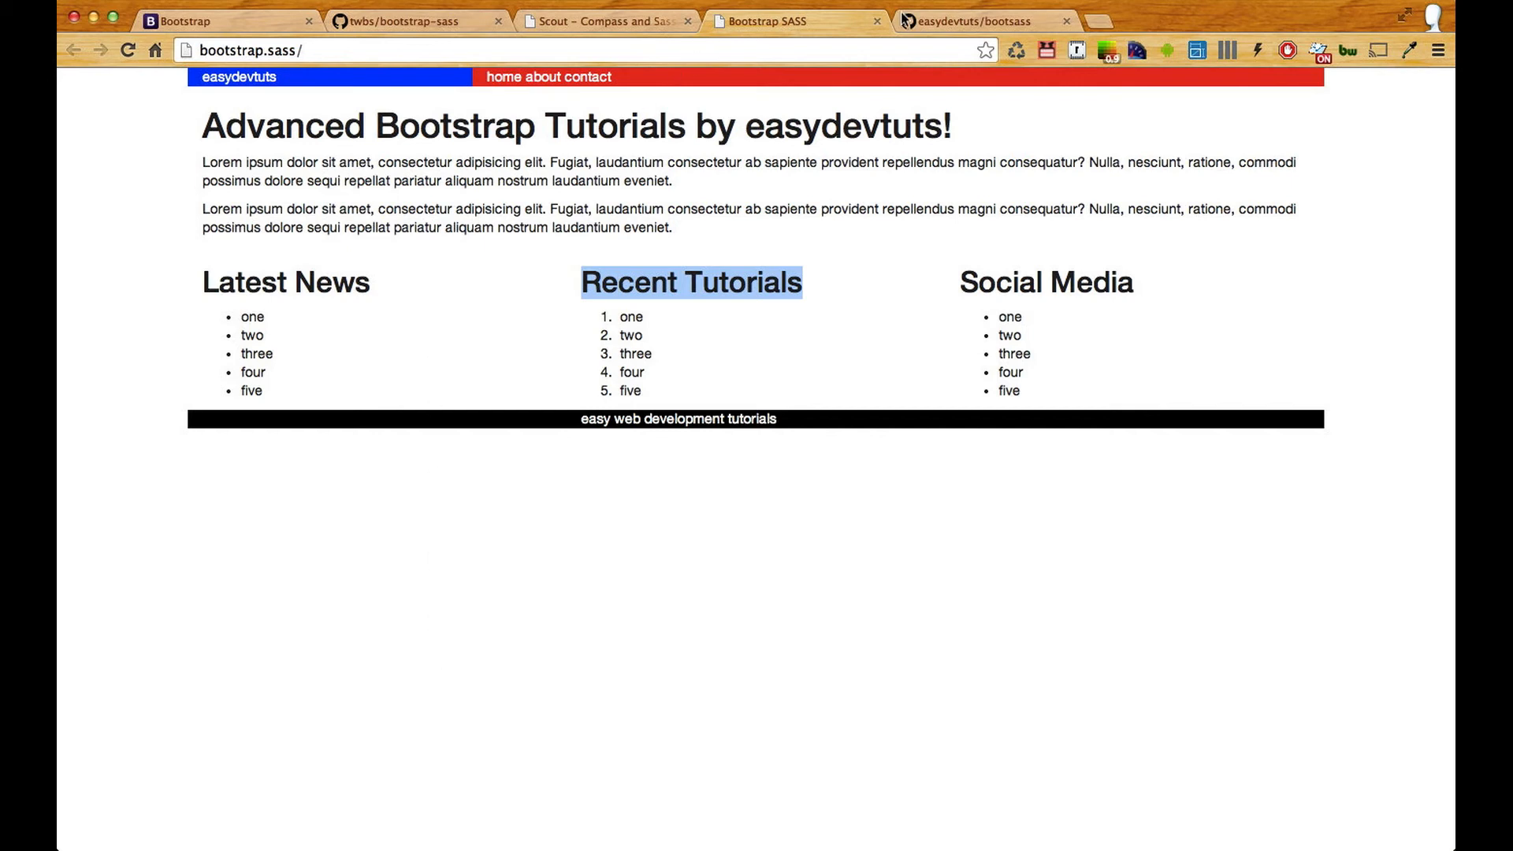
left_click(974, 20)
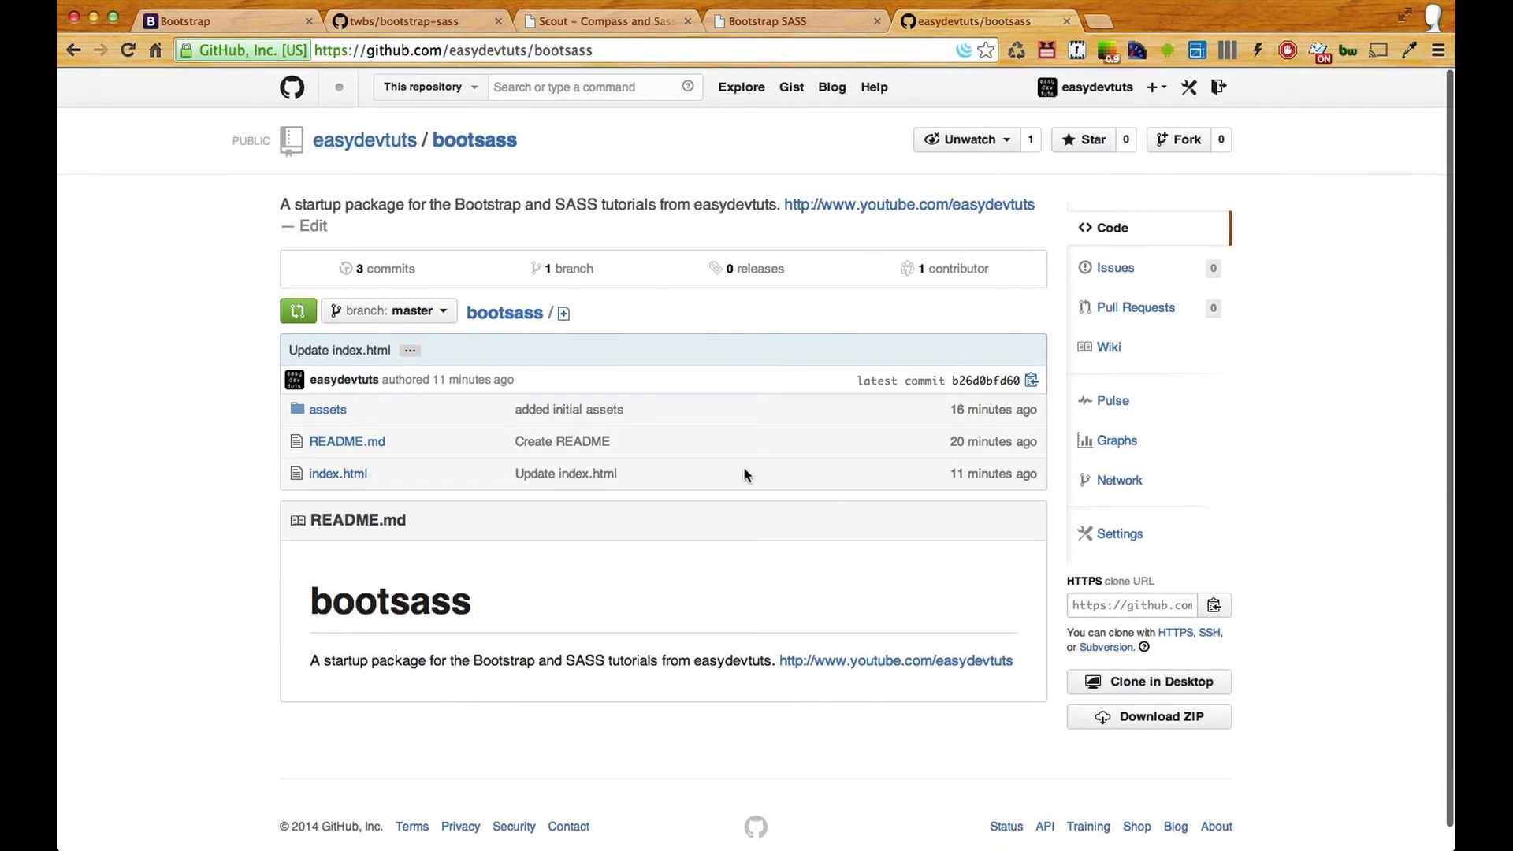
scroll("down", 3)
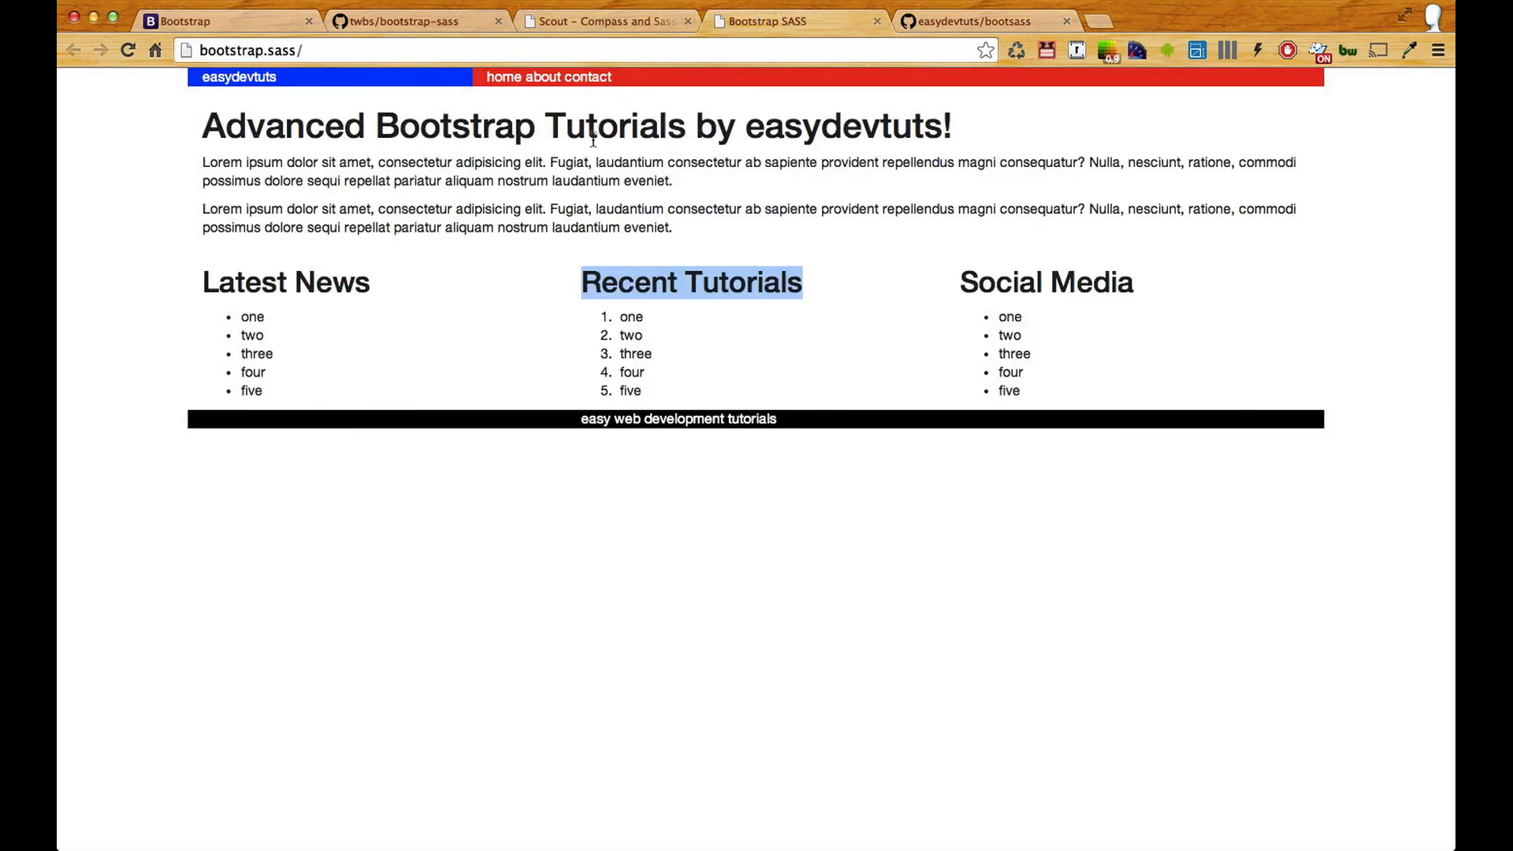
mouse_move(741, 179)
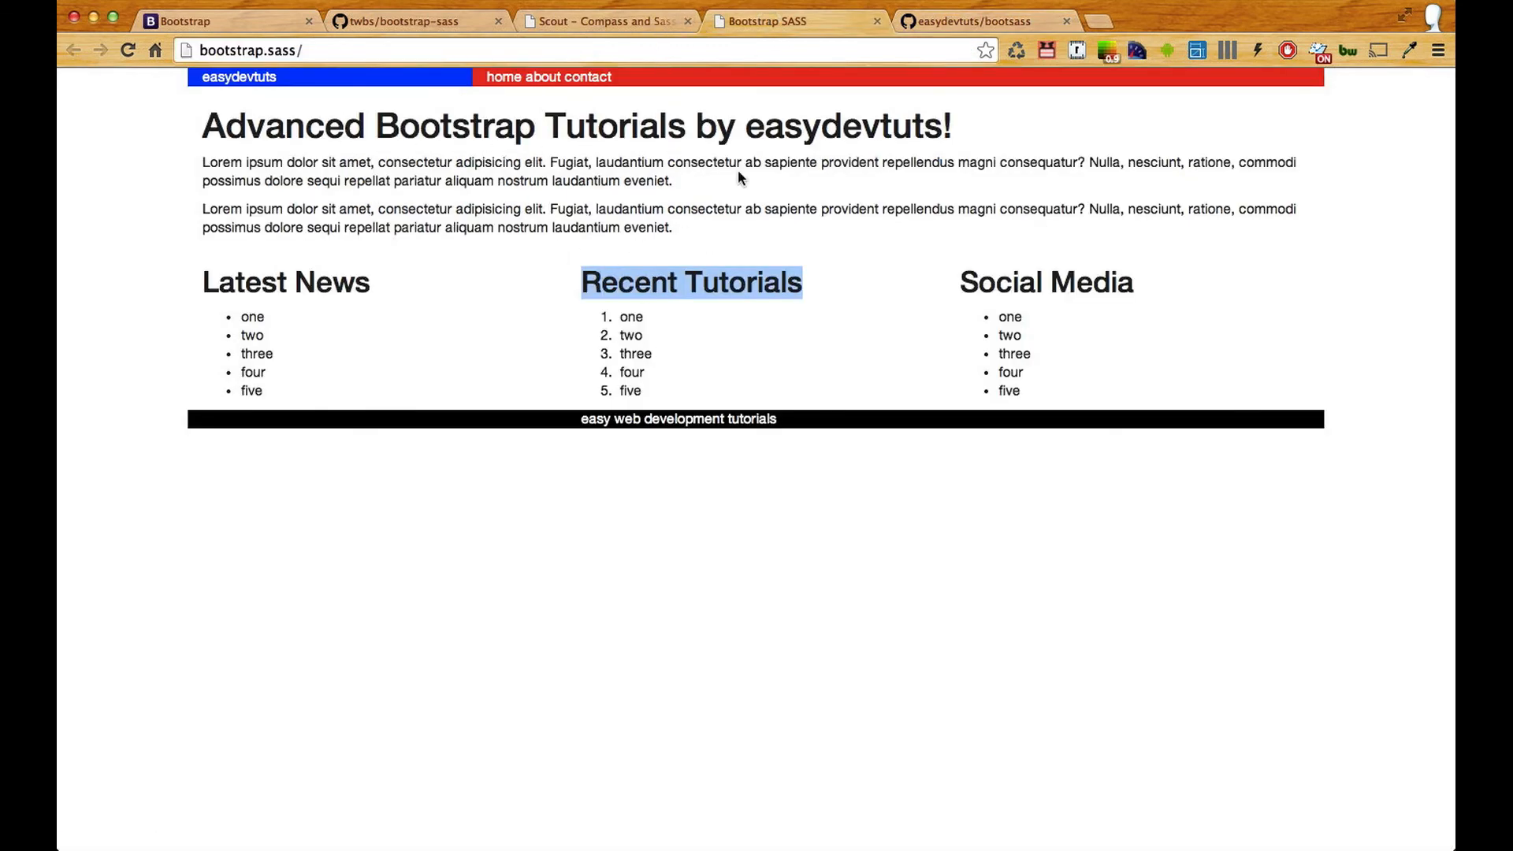
Browse the bootsass repository's assets folder with fonts, javascripts and stylesheets.
left_click(964, 20)
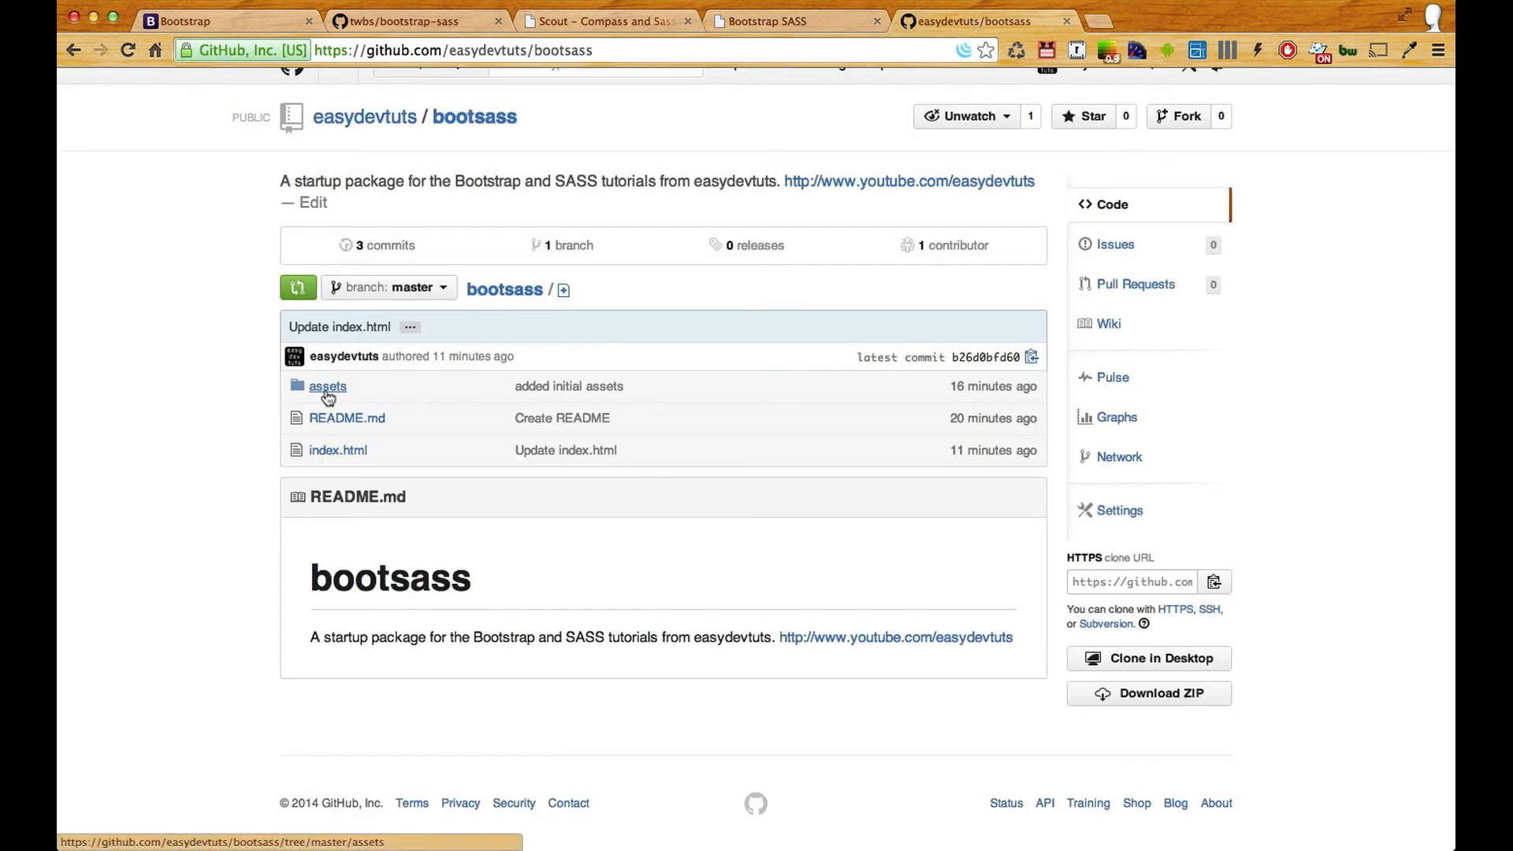
left_click(327, 386)
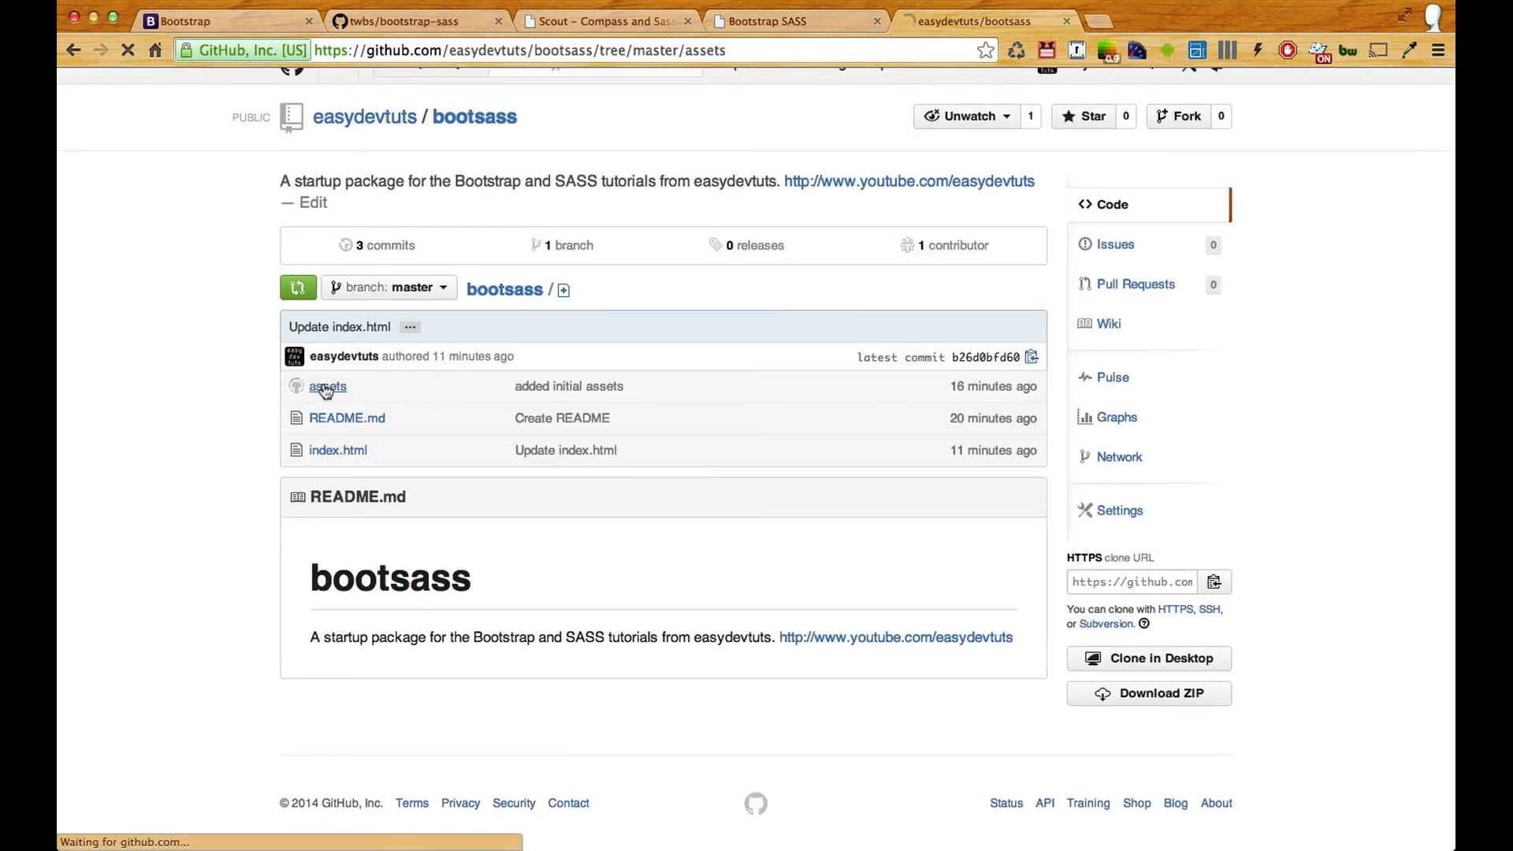
left_click(328, 386)
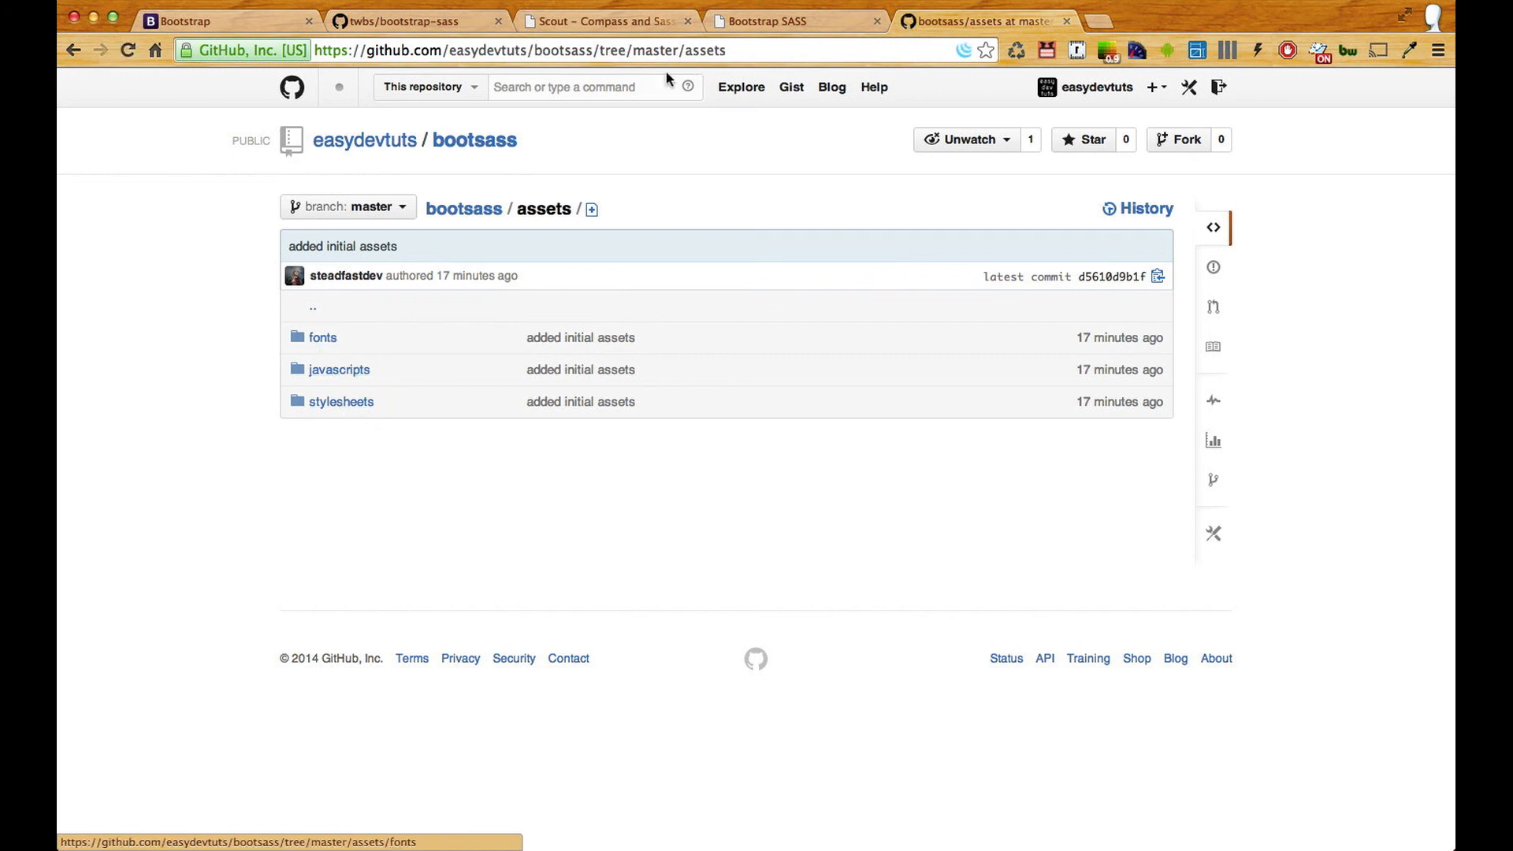
left_click(405, 20)
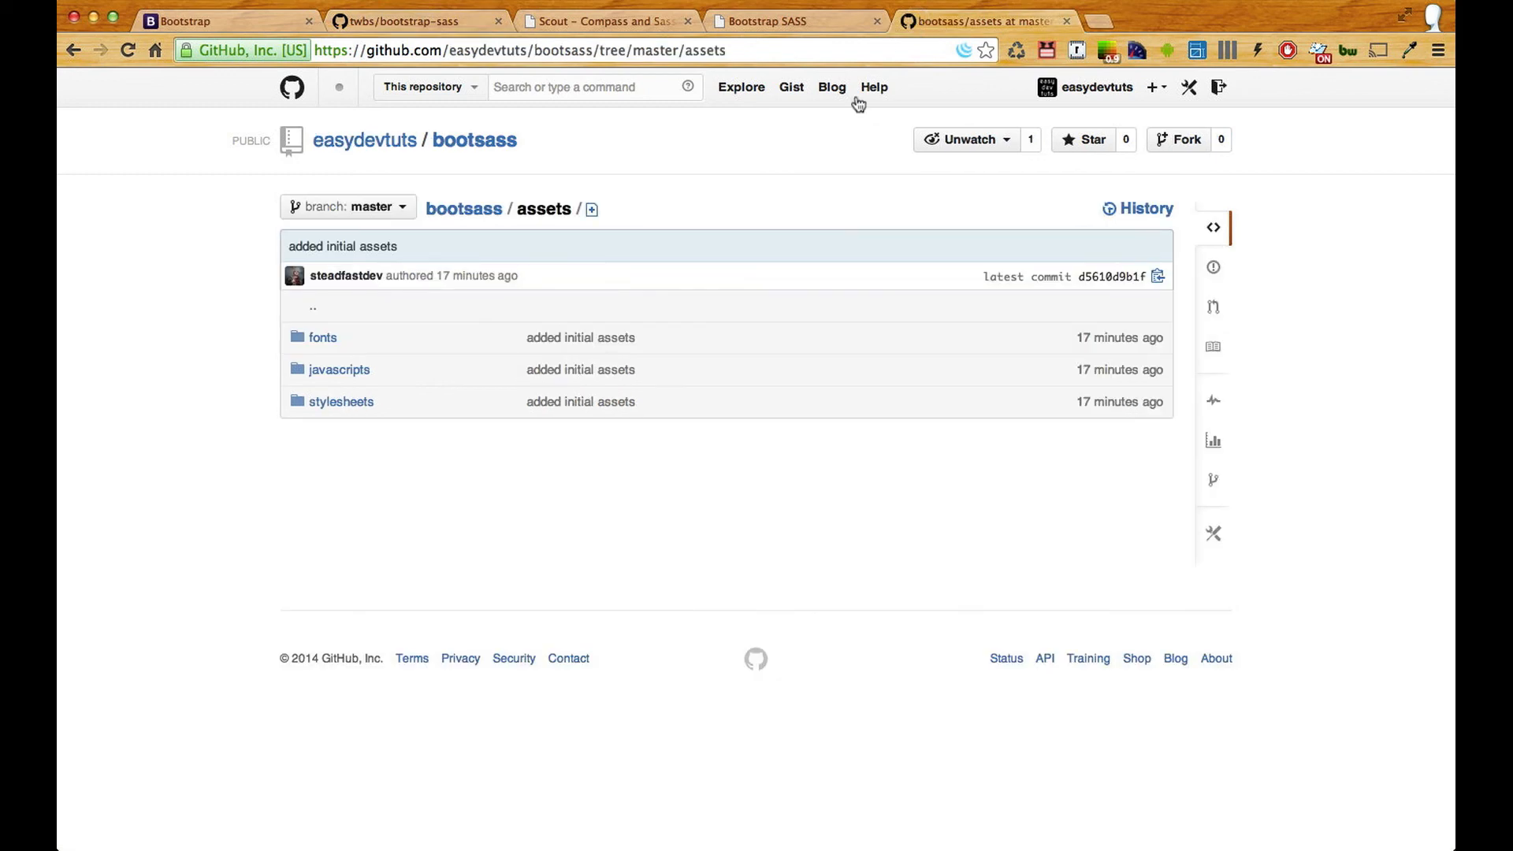
Reach the bootsass repository via the owner's profile and download it as a ZIP archive.
left_click(1093, 86)
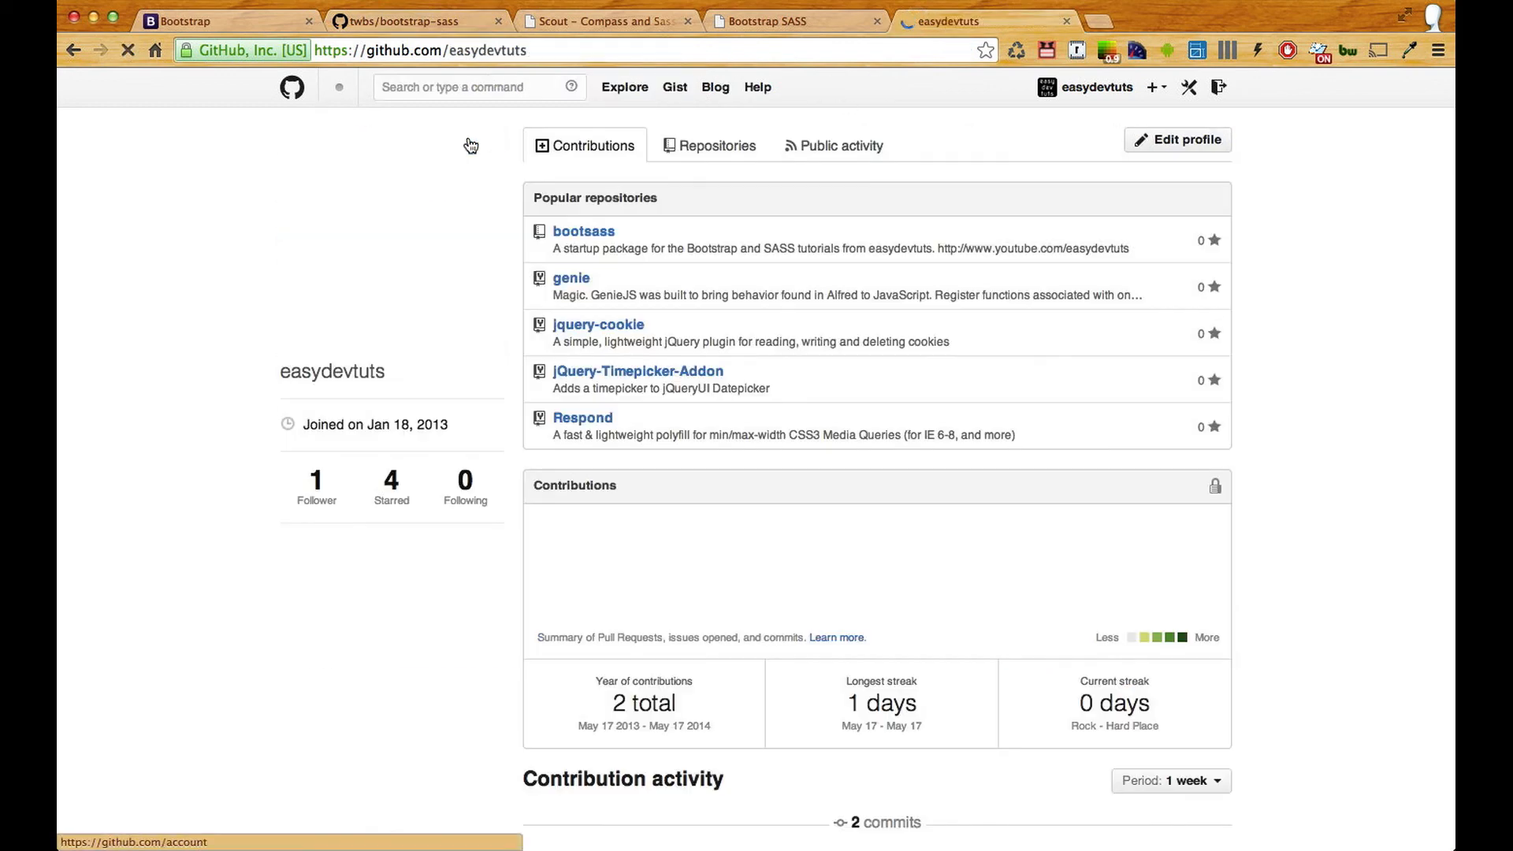
left_click(583, 230)
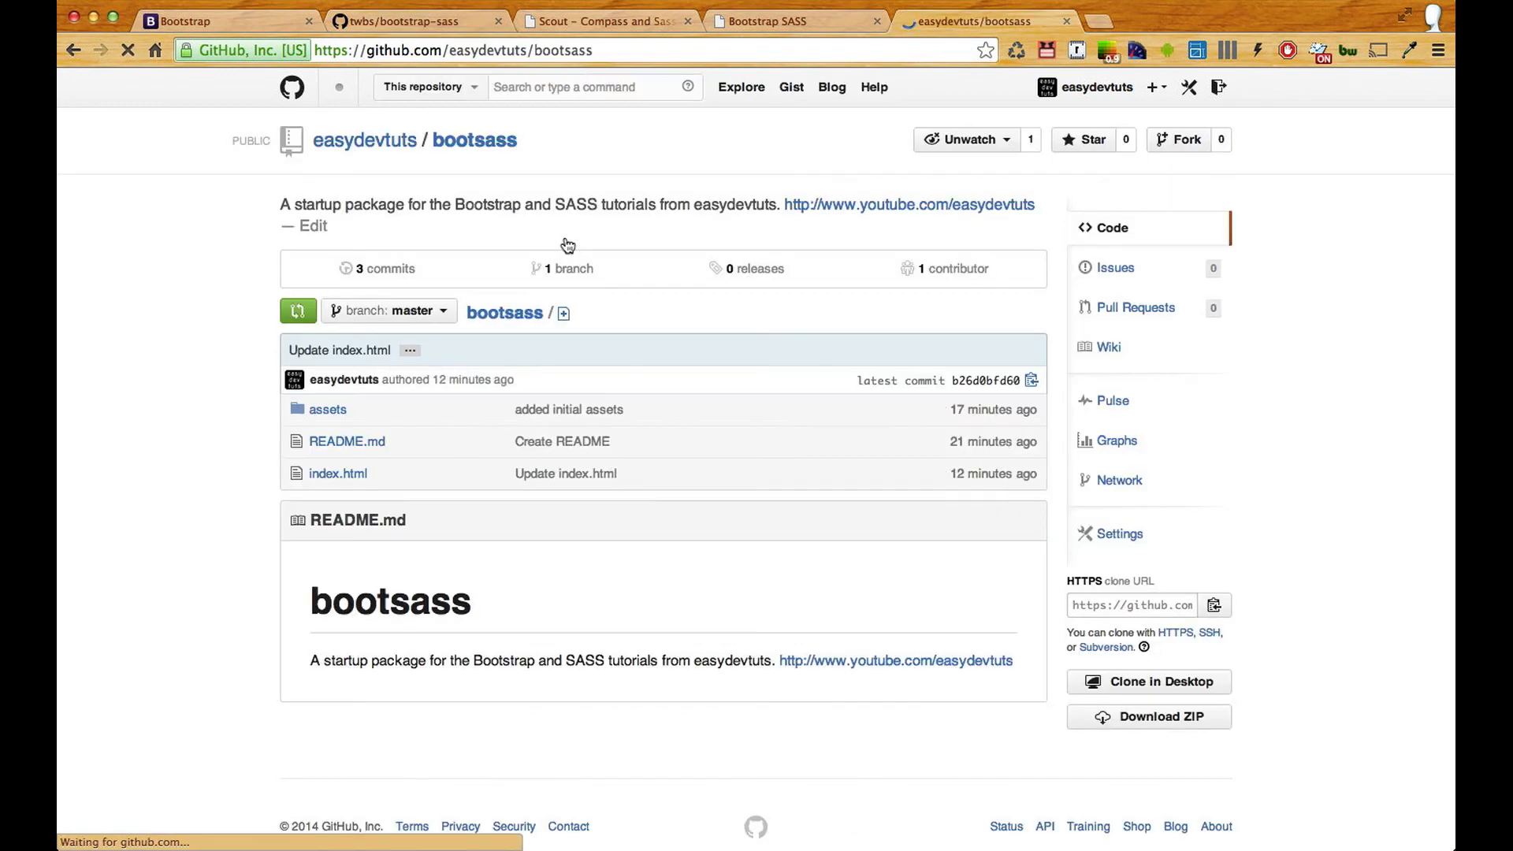
left_click(1149, 715)
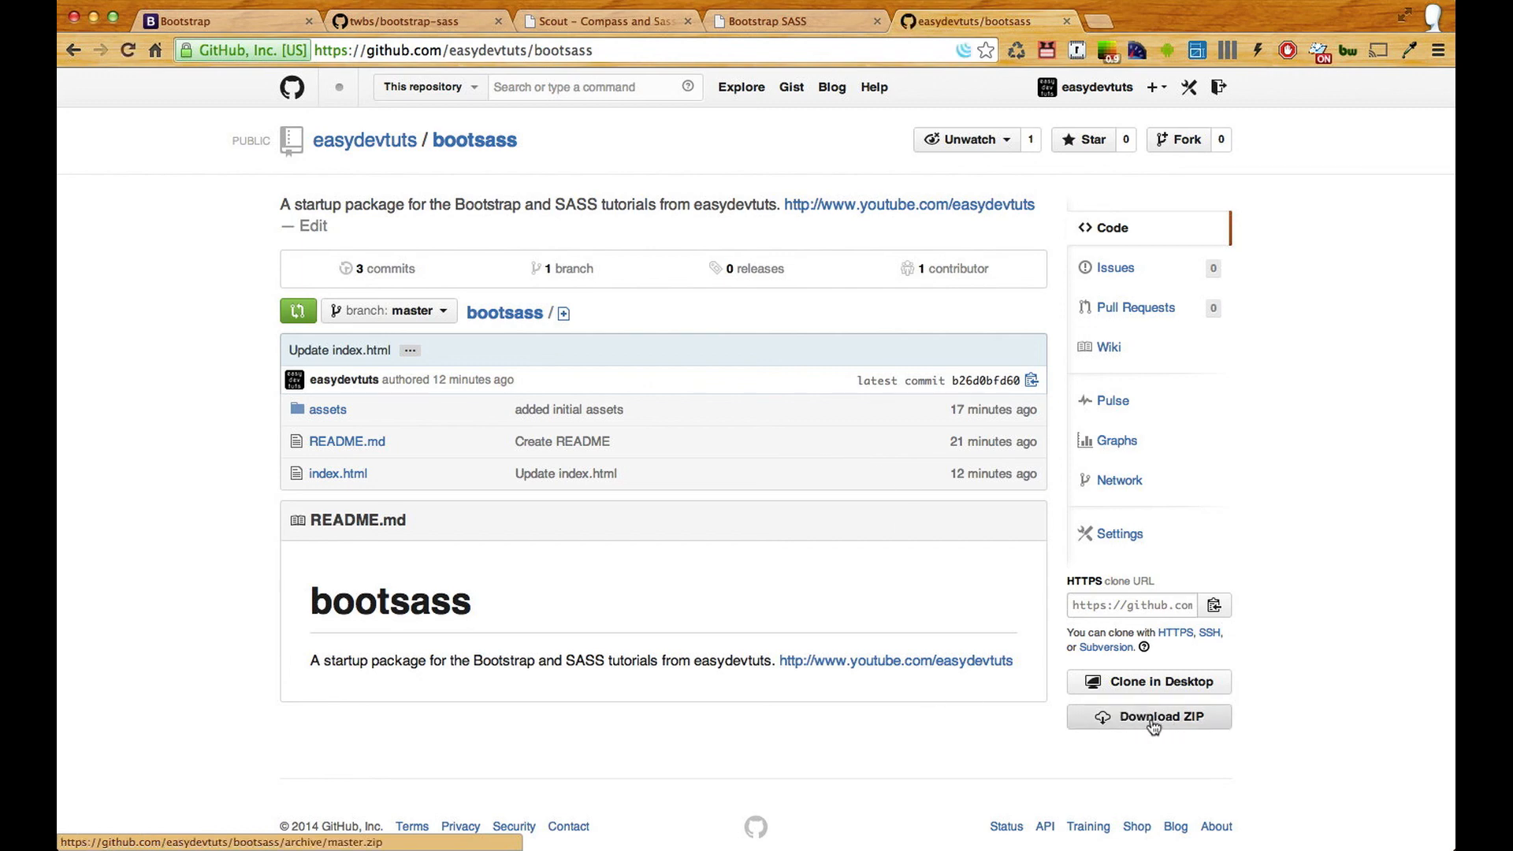